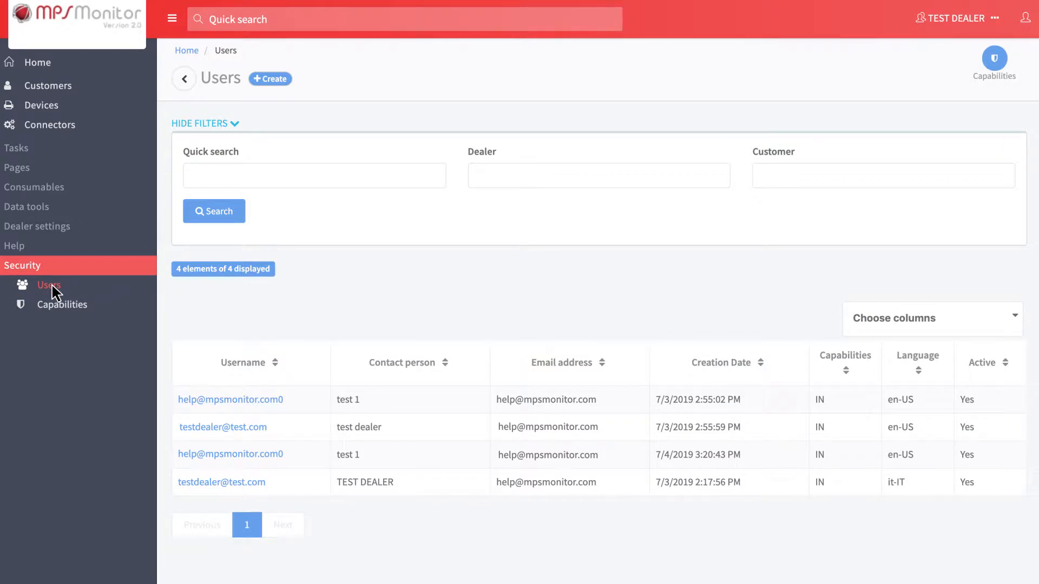
left_click(270, 78)
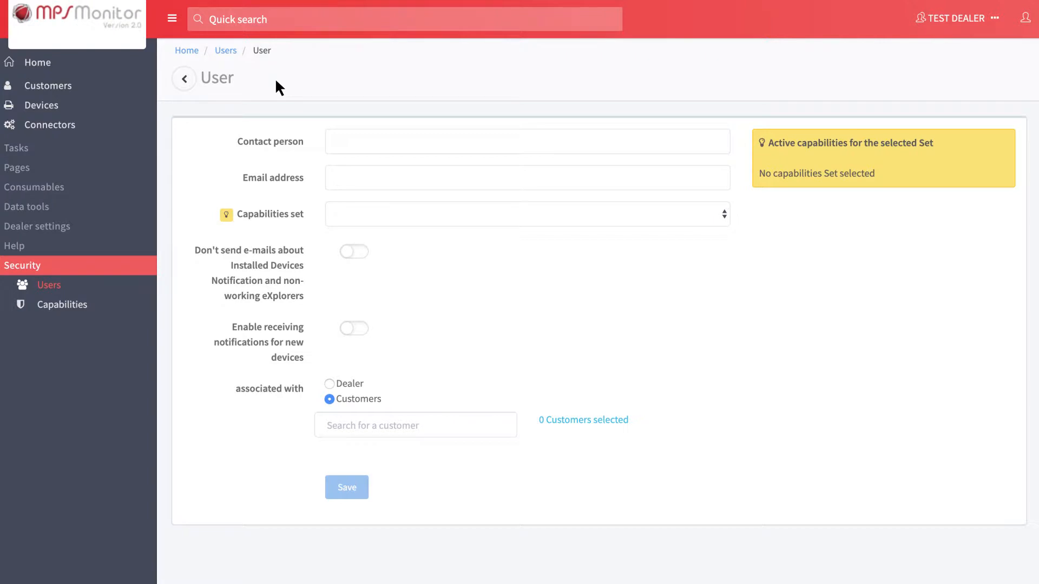
mouse_move(319, 126)
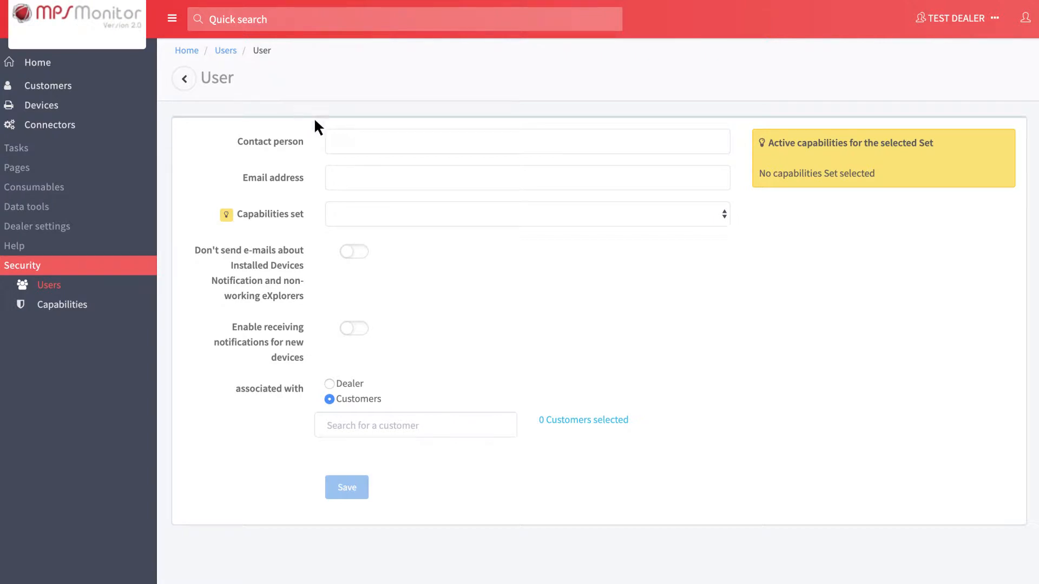
type("test1@test.com")
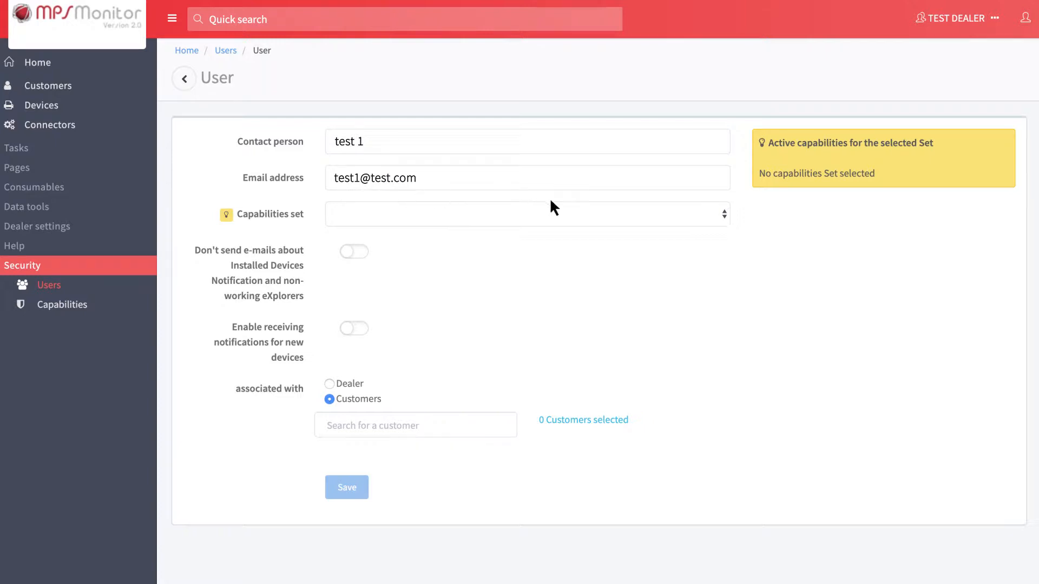
left_click(527, 215)
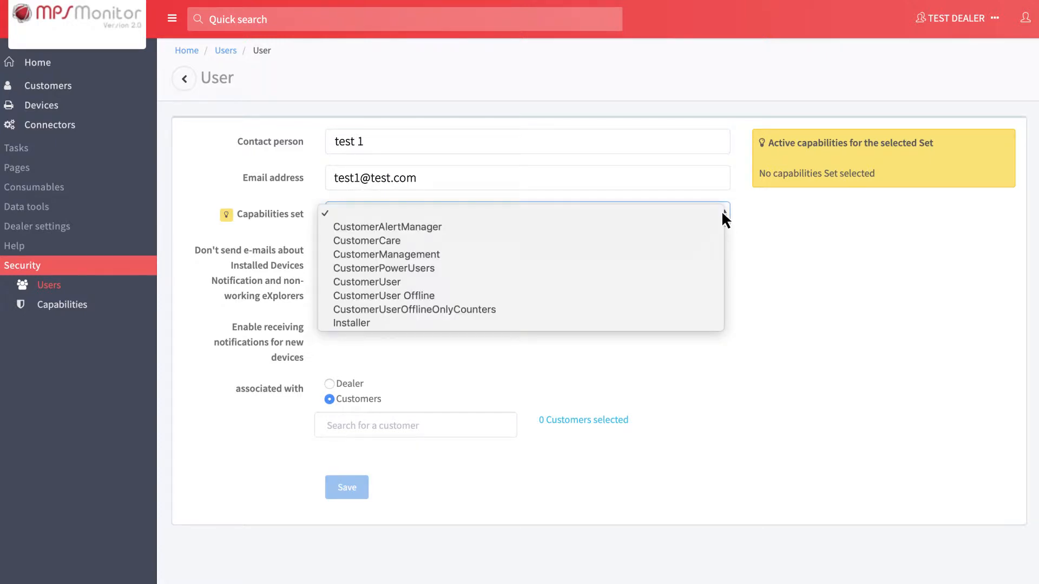
mouse_move(357, 331)
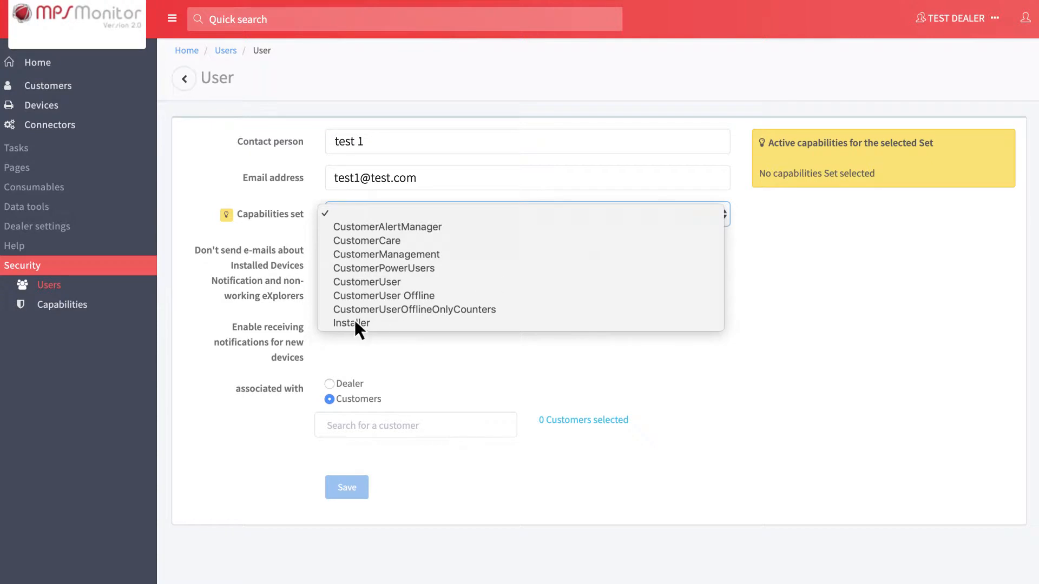
left_click(352, 324)
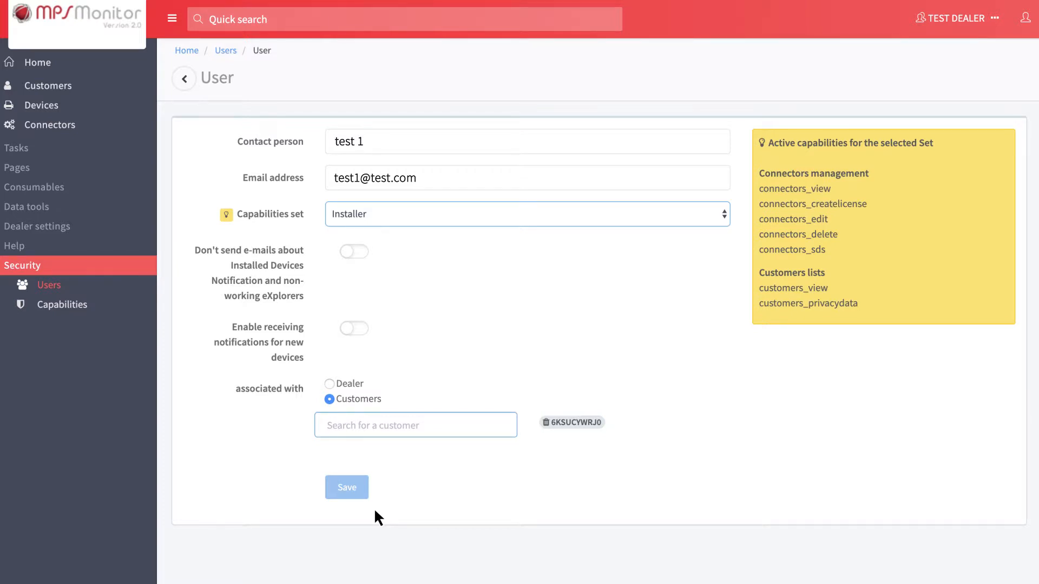
- Switch the association to Dealer with TEST DEALER and save the user
left_click(329, 383)
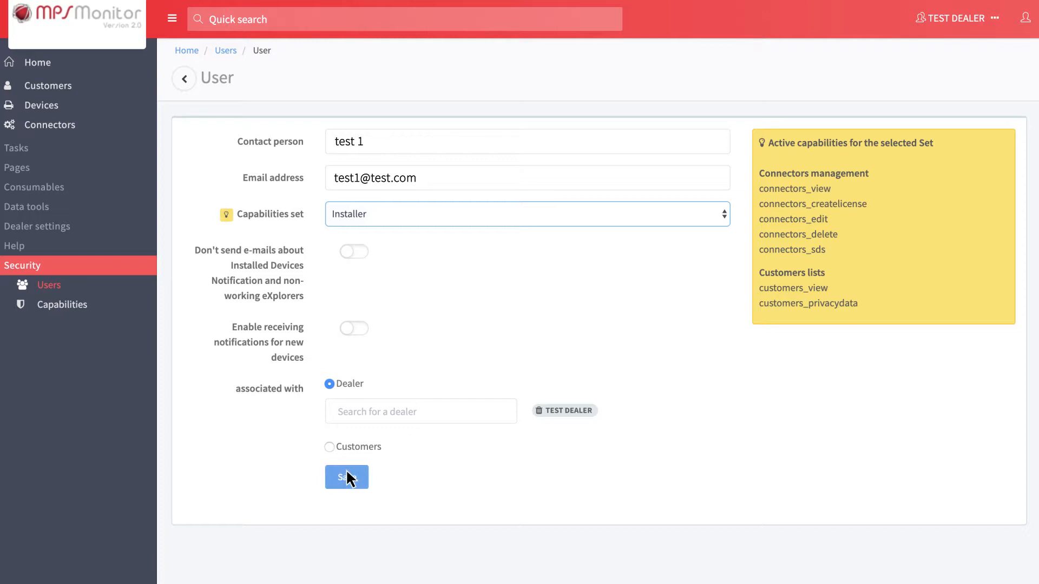
left_click(347, 477)
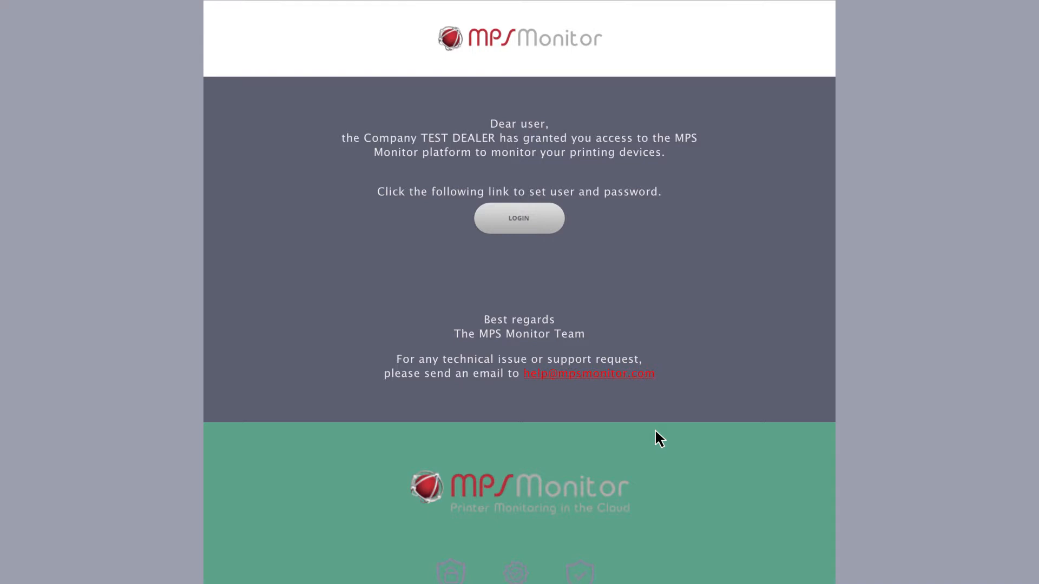
left_click(519, 218)
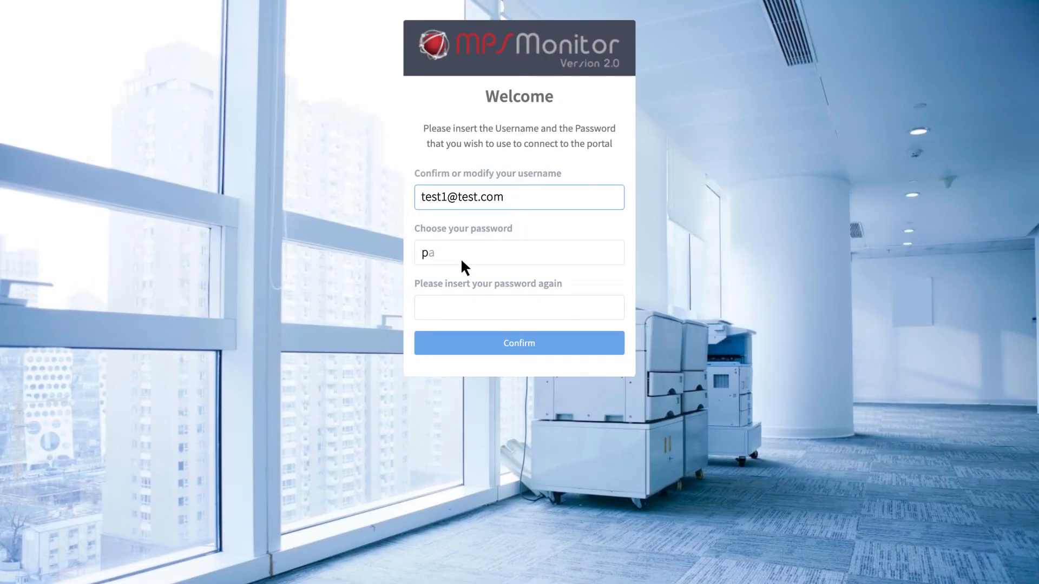
type("password")
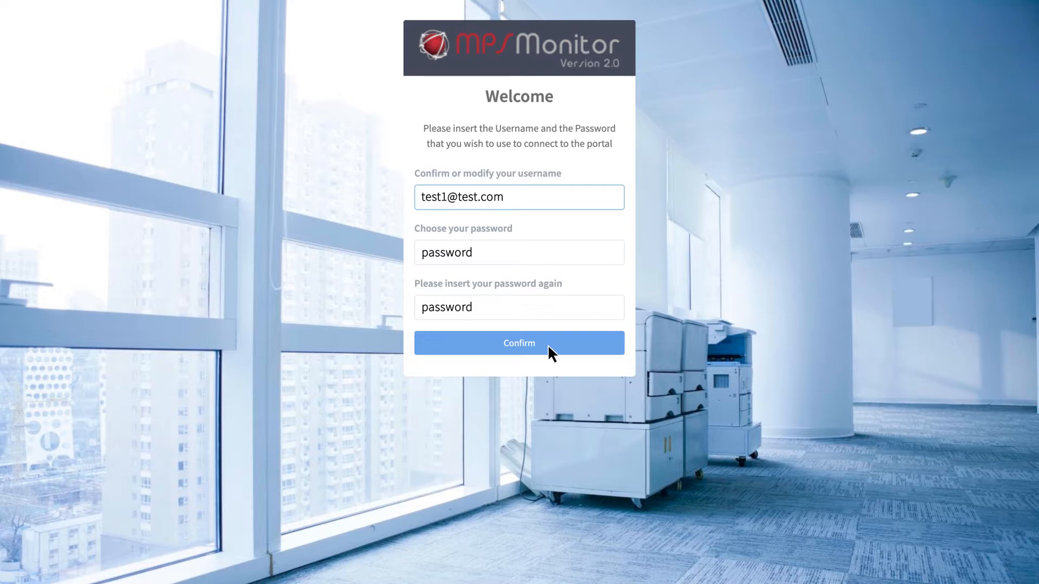
left_click(519, 342)
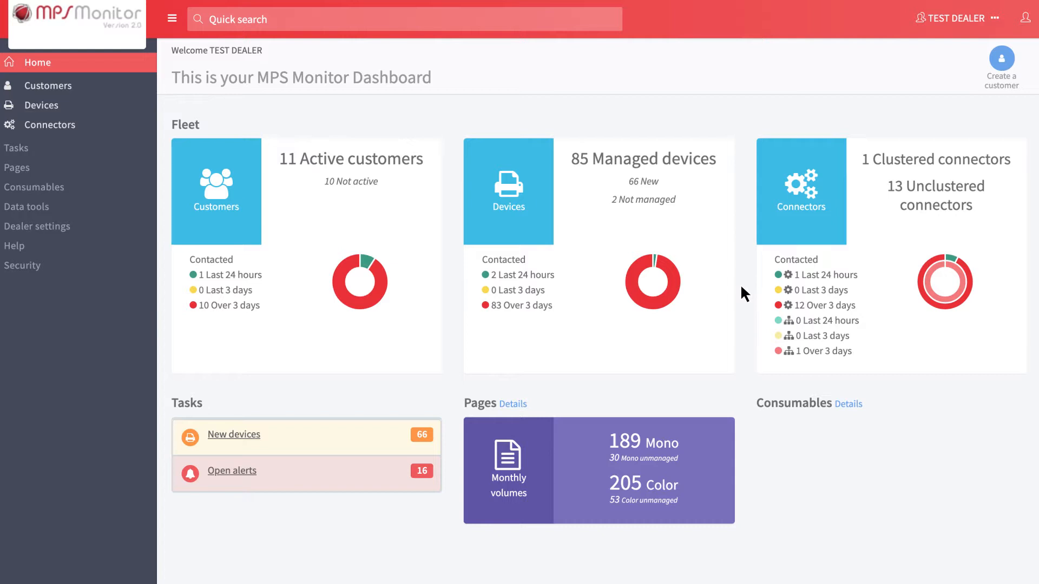
left_click(23, 266)
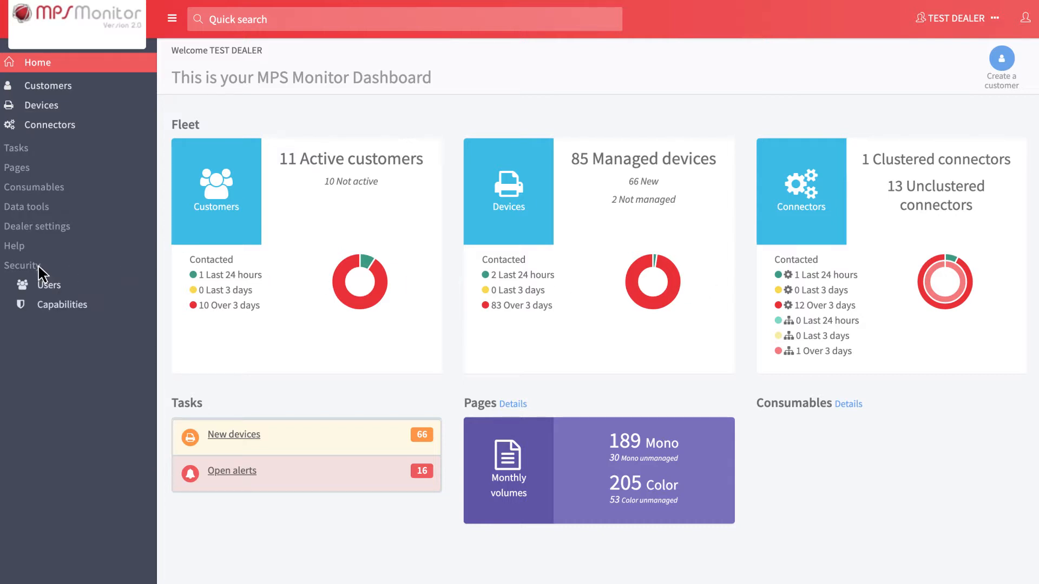
left_click(47, 285)
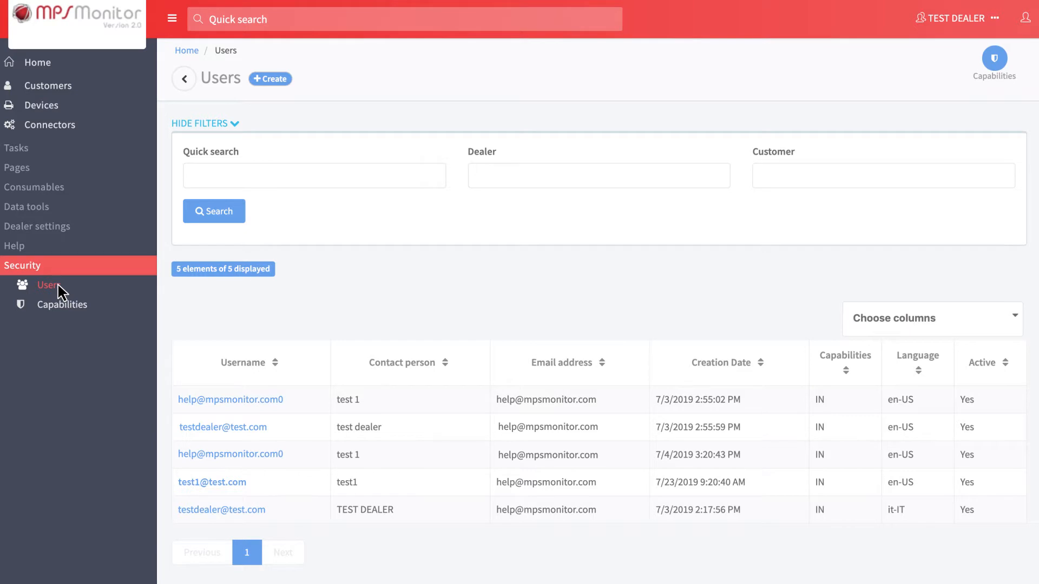
left_click(212, 483)
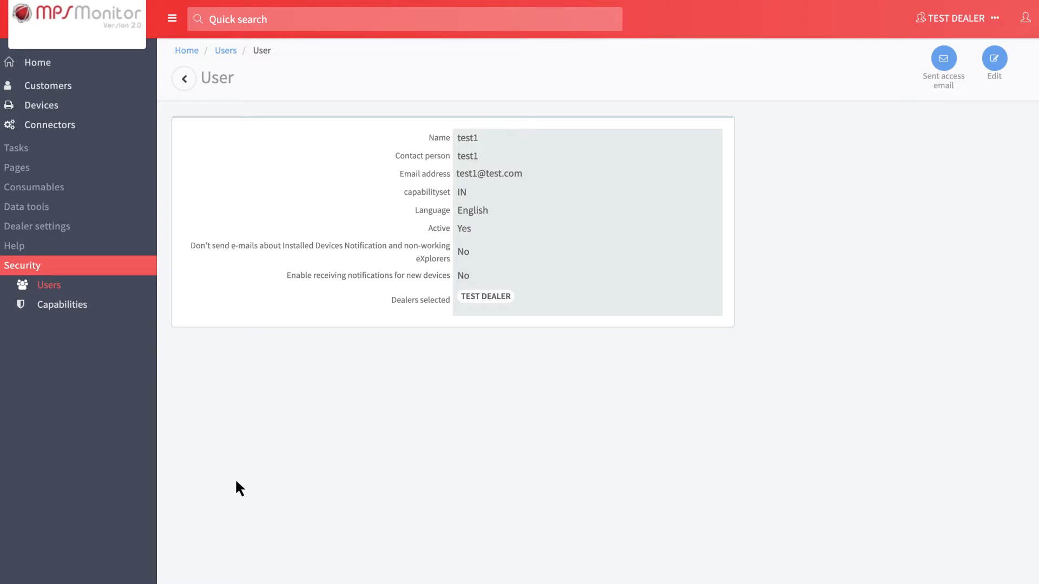
left_click(943, 59)
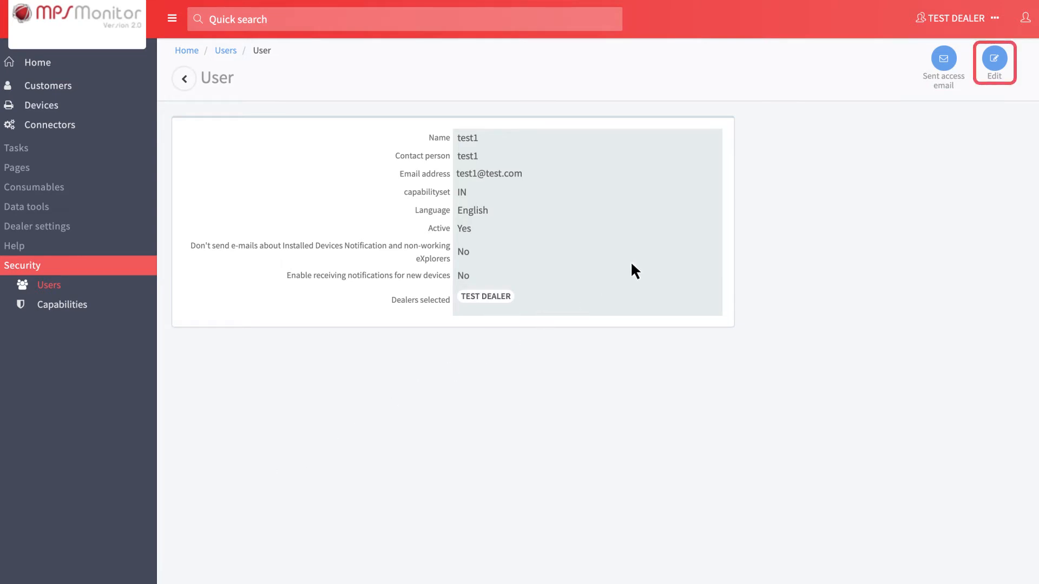
- Edit the test1 user, save the form, and return to the dashboard
left_click(994, 59)
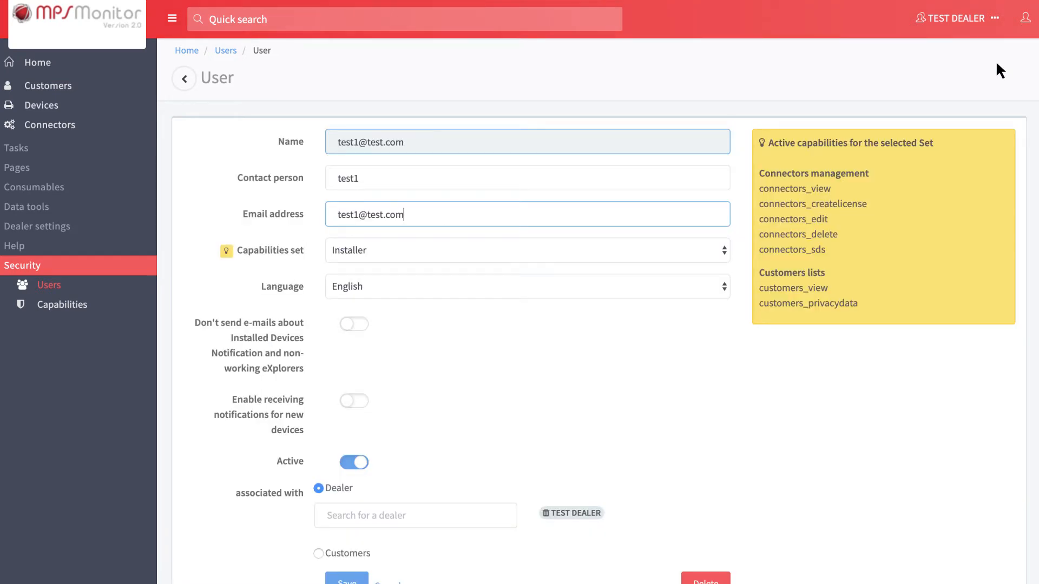
scroll("down", 3)
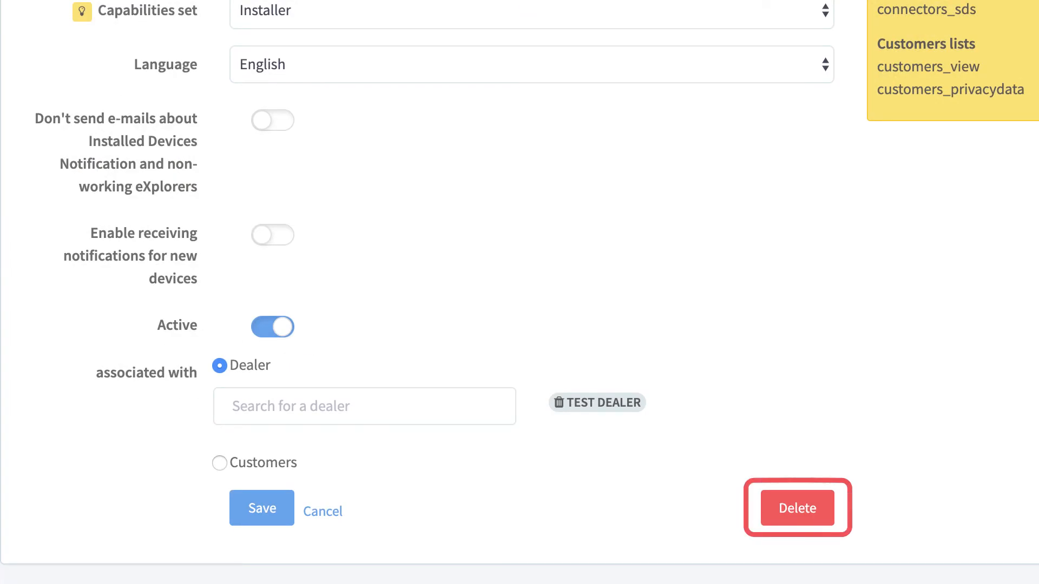
left_click(260, 507)
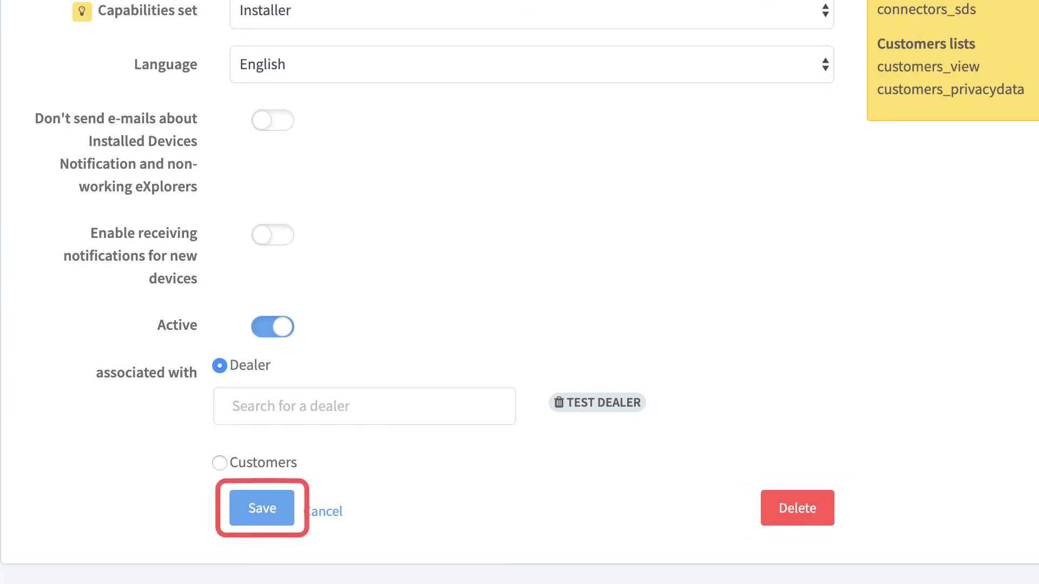
left_click(260, 508)
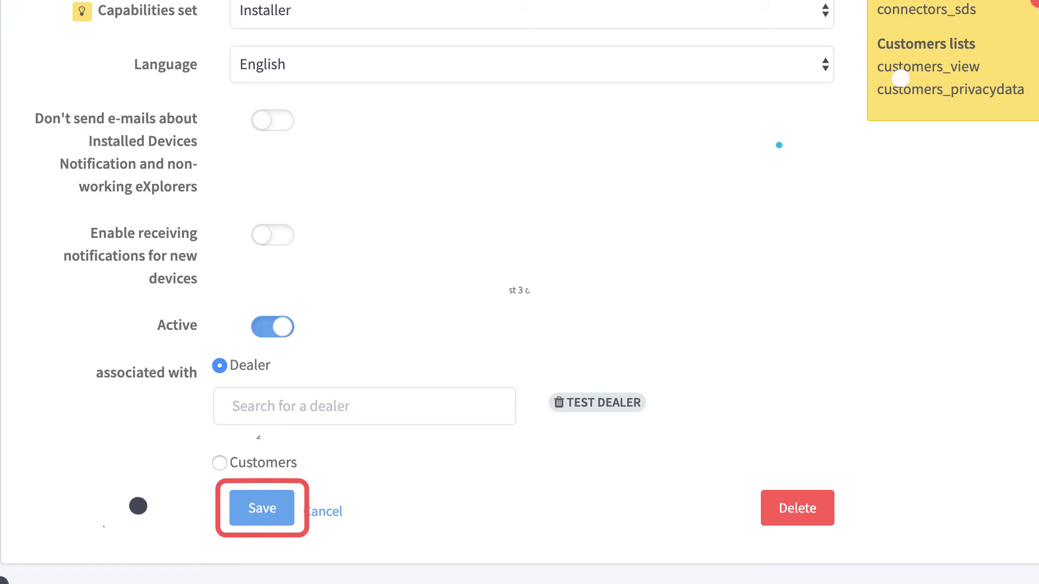
left_click(260, 508)
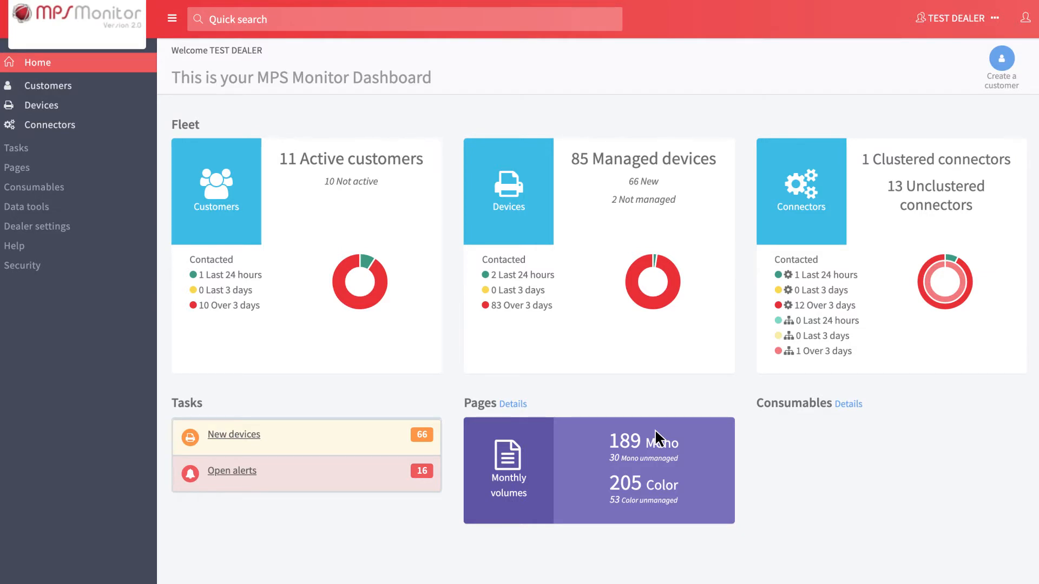
- Go to the Security > Capabilities list
left_click(22, 265)
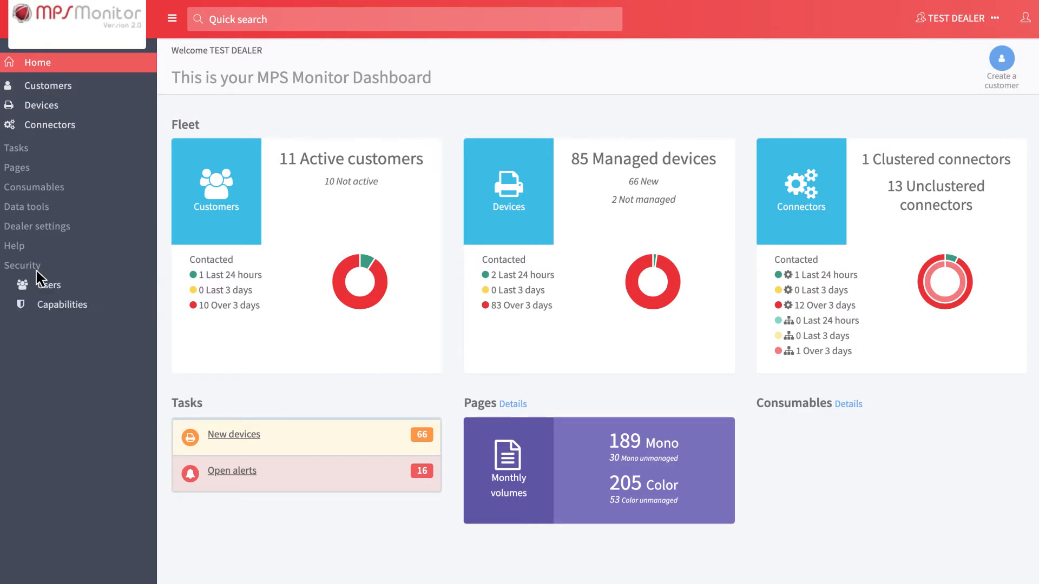
left_click(48, 285)
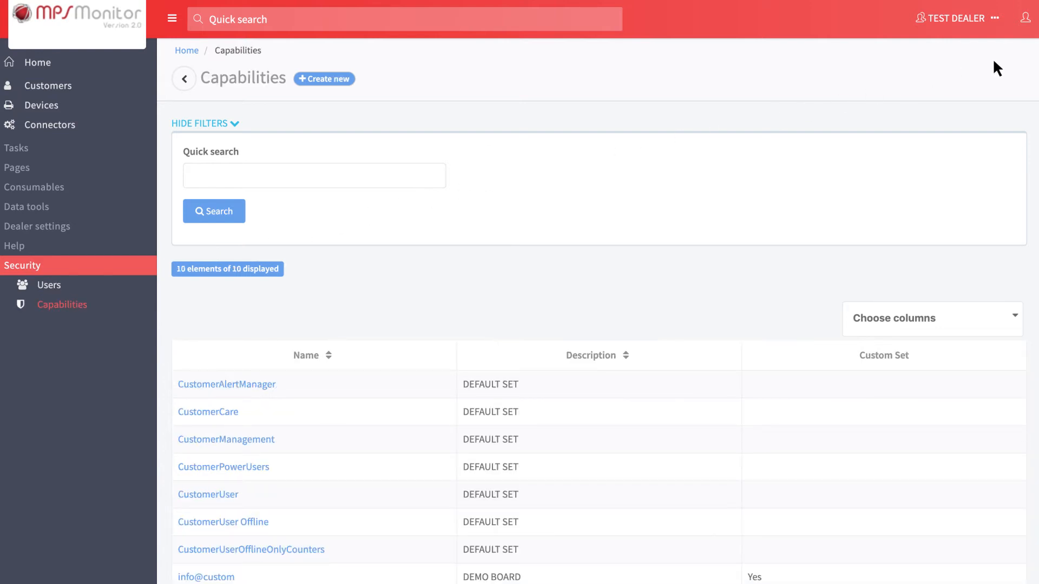
scroll("down", 3)
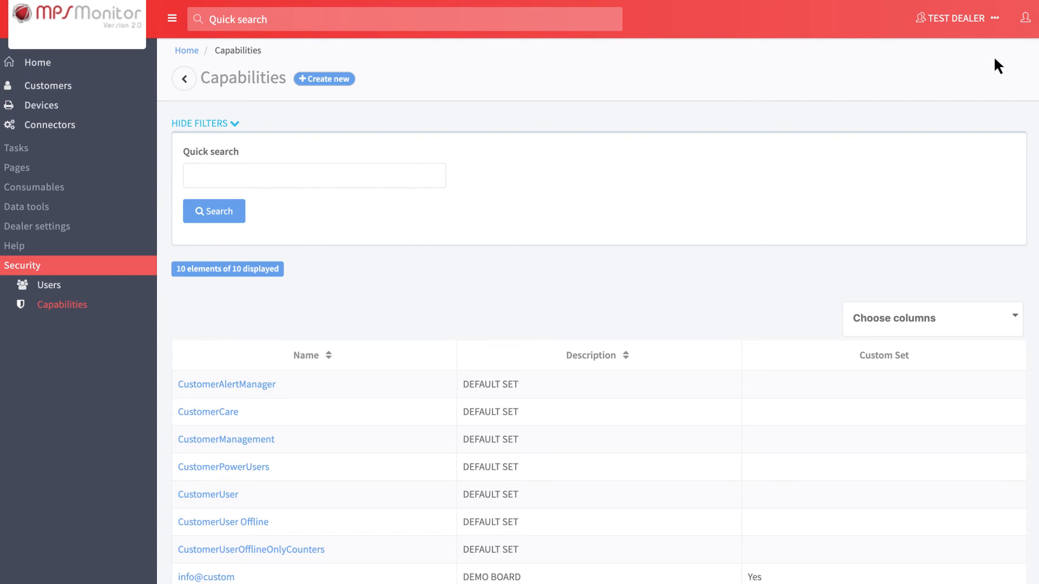
- Save capability set 'installer custom' ('installer custom permission') with alerts_install and alerts_view
left_click(324, 79)
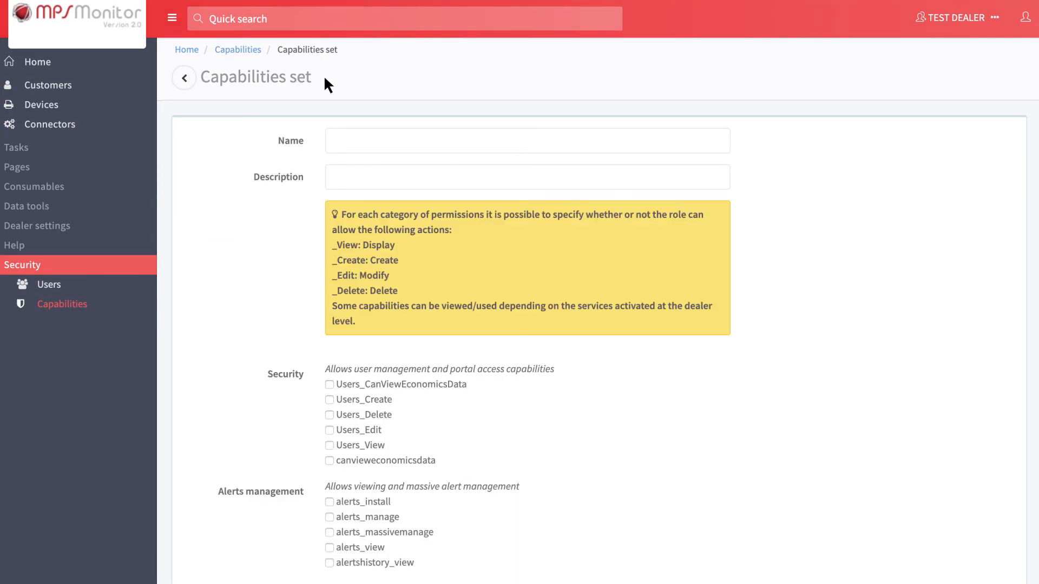
type("installer custom")
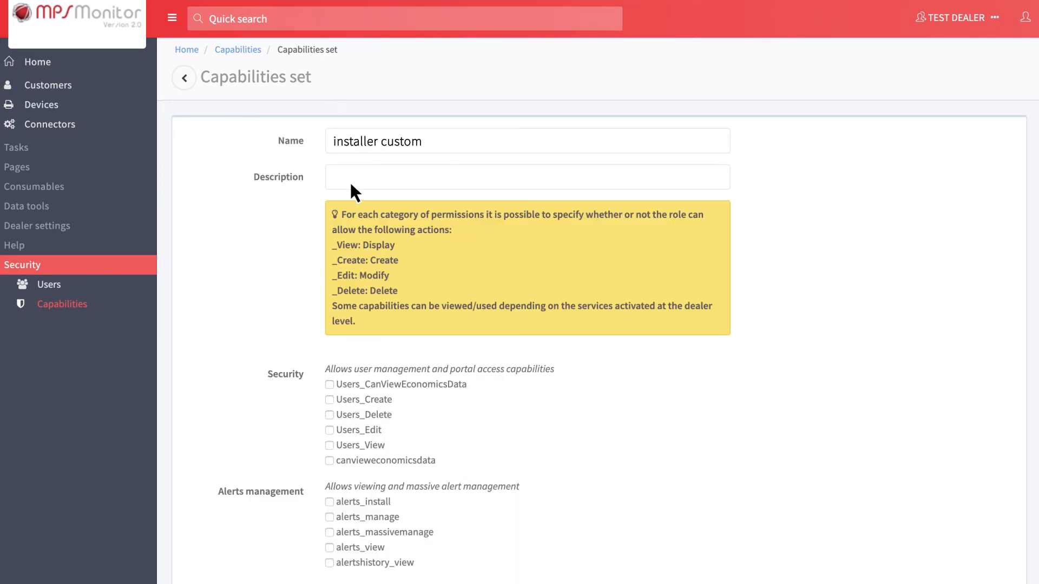
type("installer custom permission")
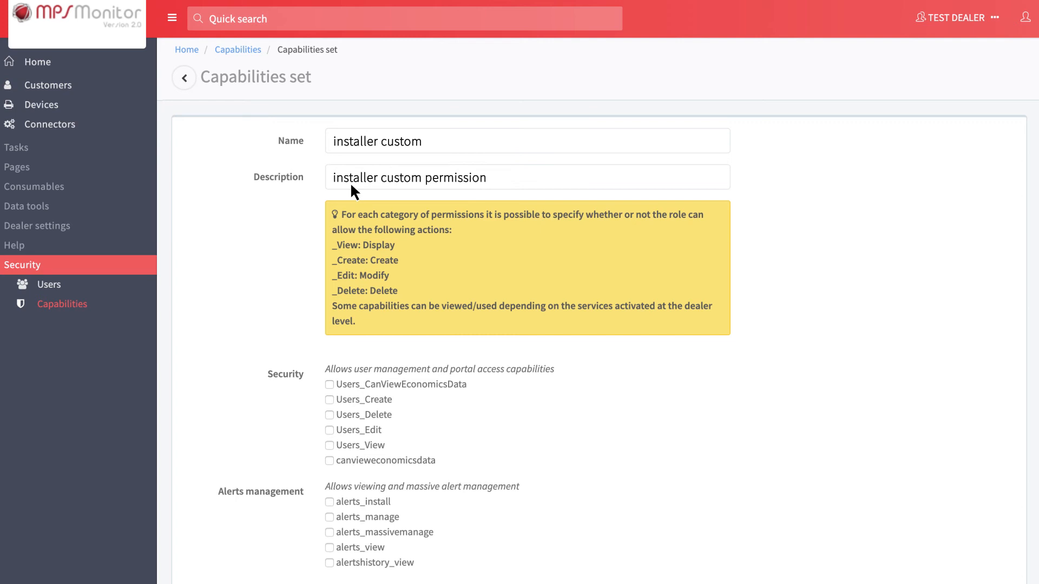
left_click(330, 502)
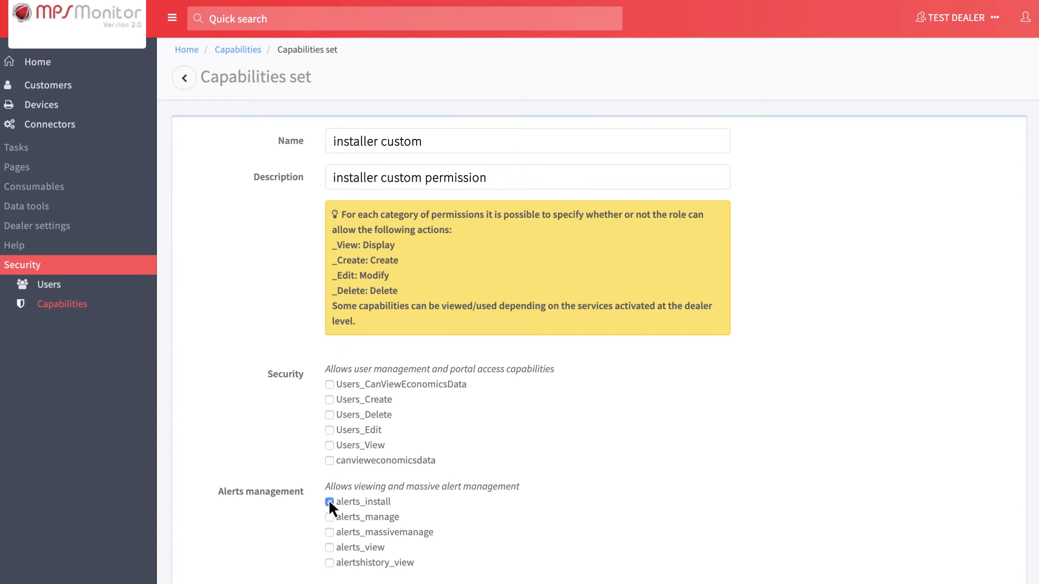
left_click(330, 547)
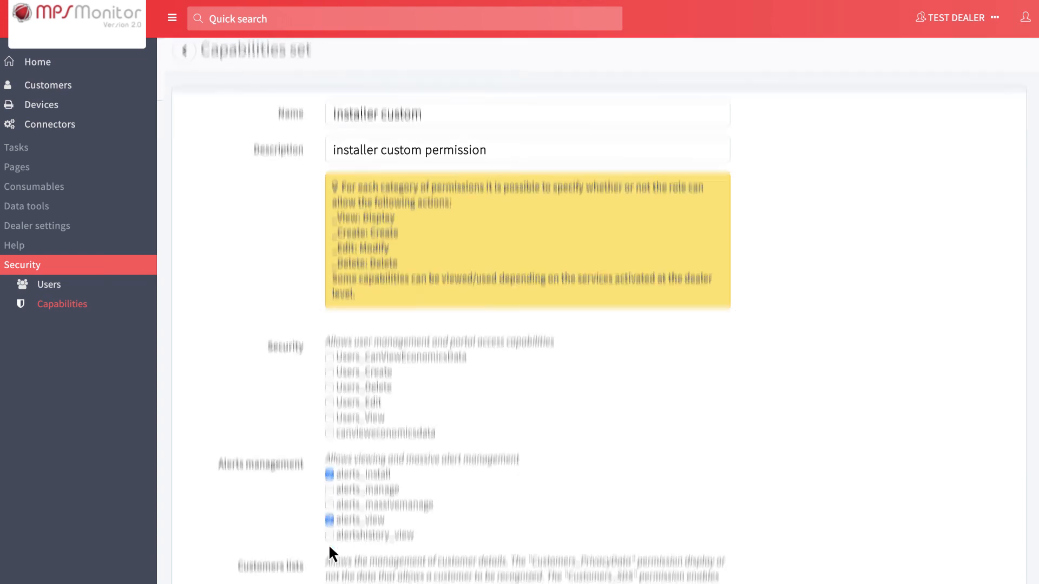
scroll("down", 3)
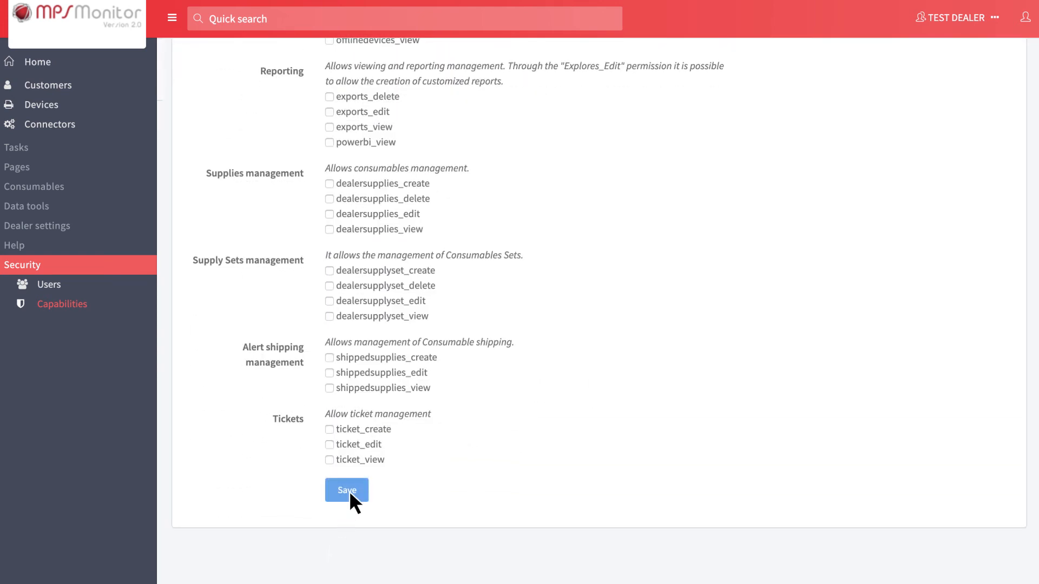
left_click(346, 490)
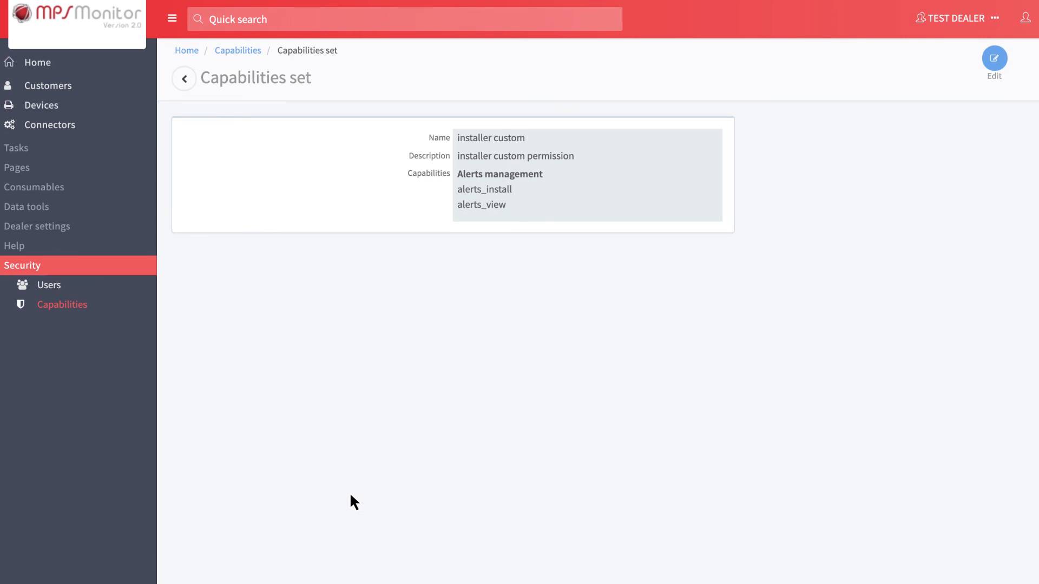
- Begin a new user and list capability sets, confirming 'installer custom' appears
left_click(50, 285)
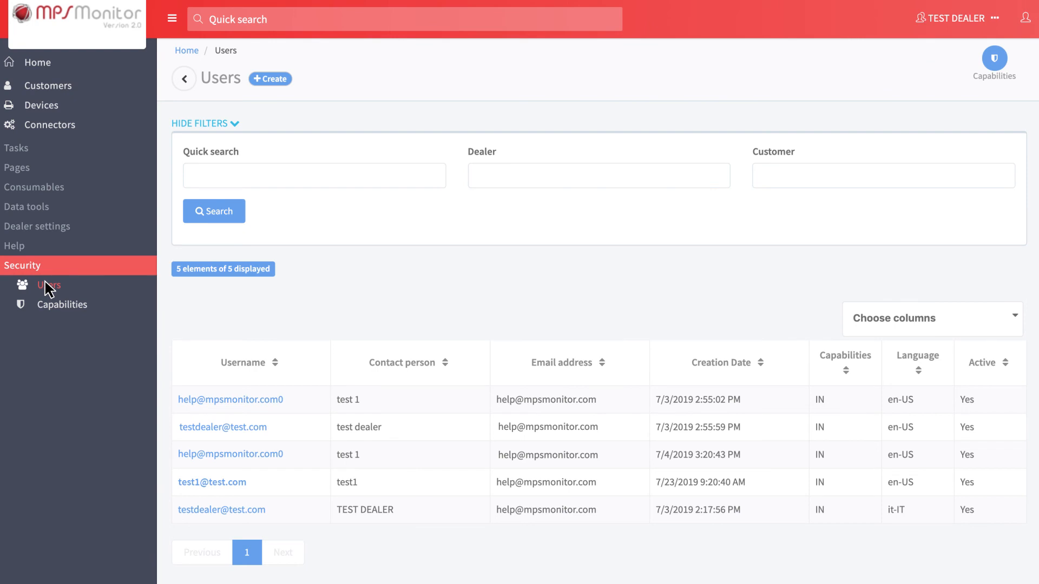
left_click(269, 79)
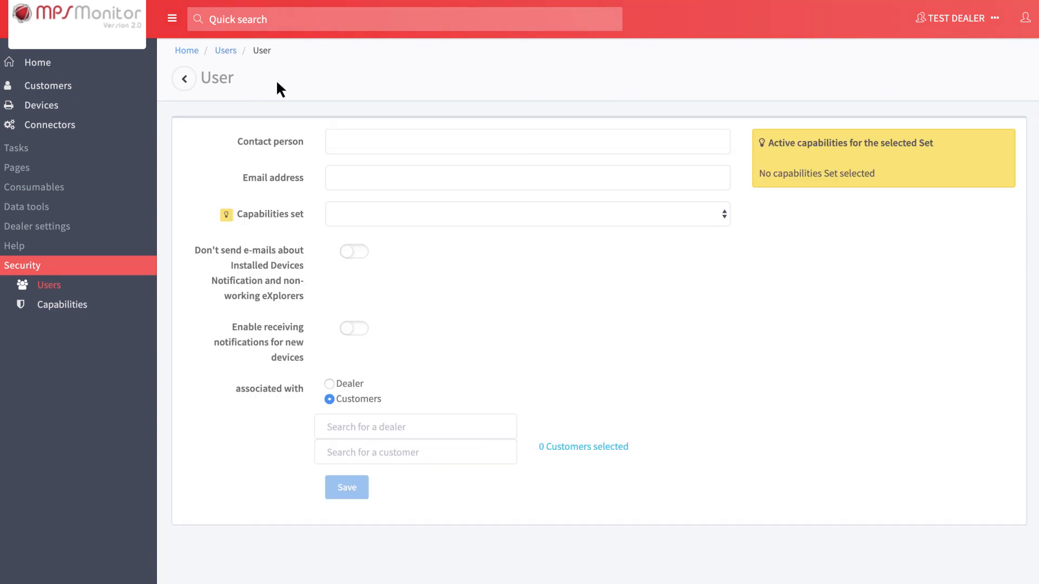
mouse_move(727, 221)
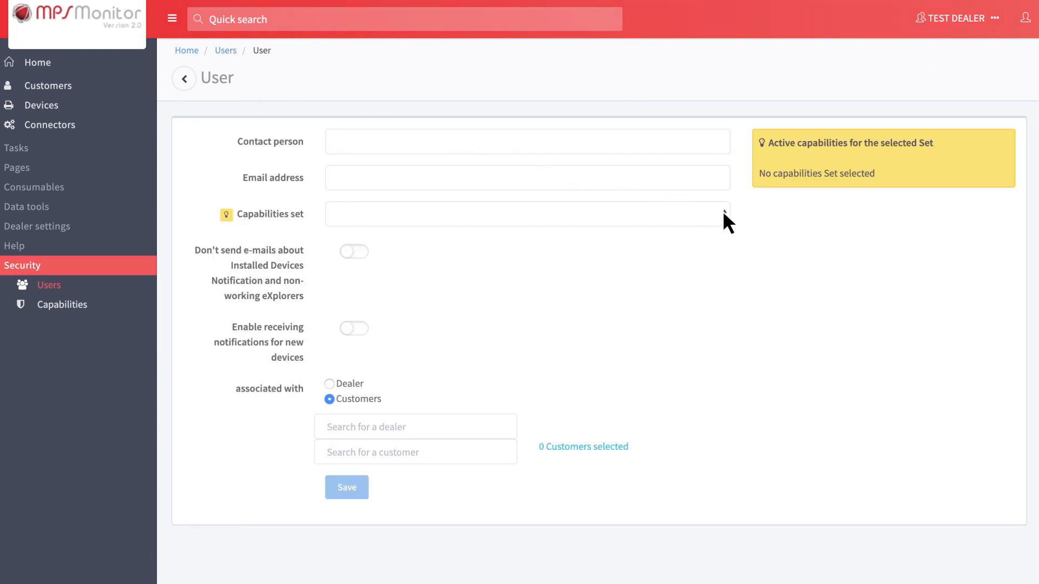
left_click(527, 213)
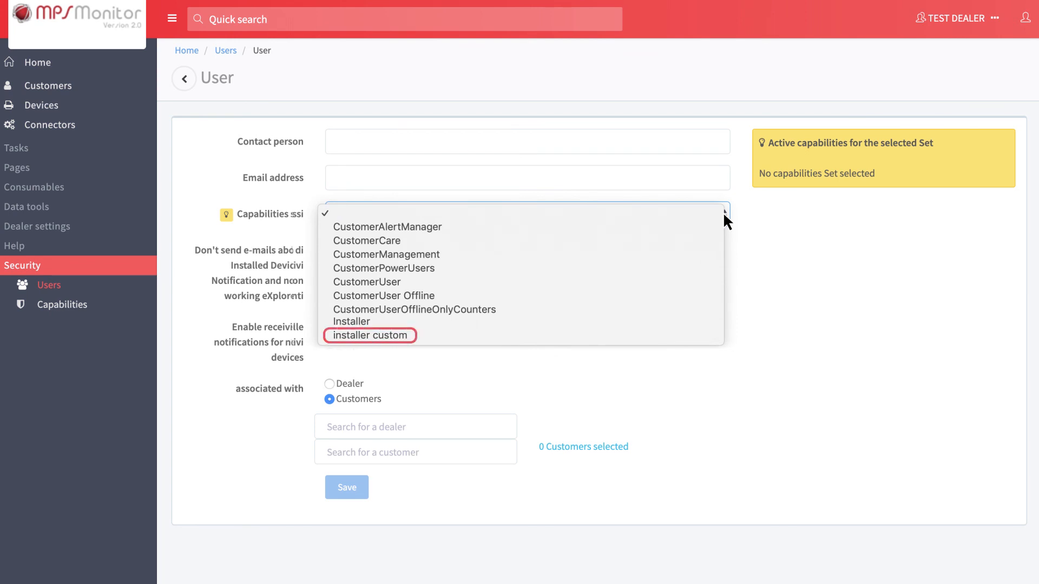